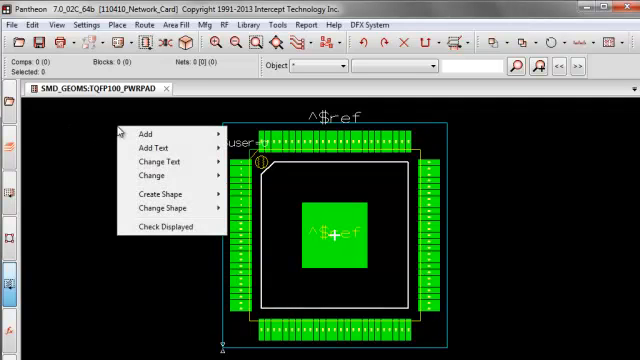
Start adding a via to the TQFP100 footprint and try the Add Array option on and off
click(146, 132)
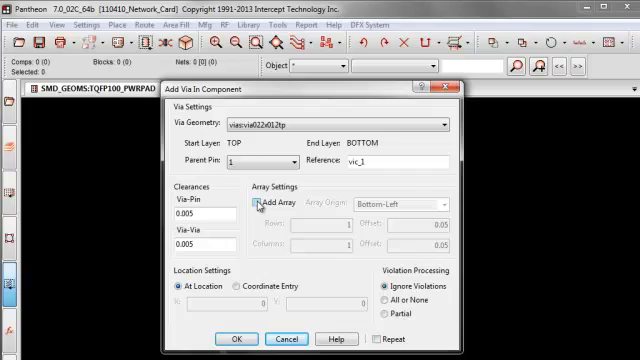
click(262, 204)
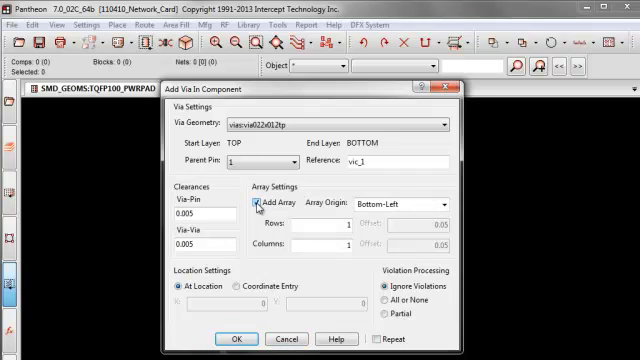
click(260, 204)
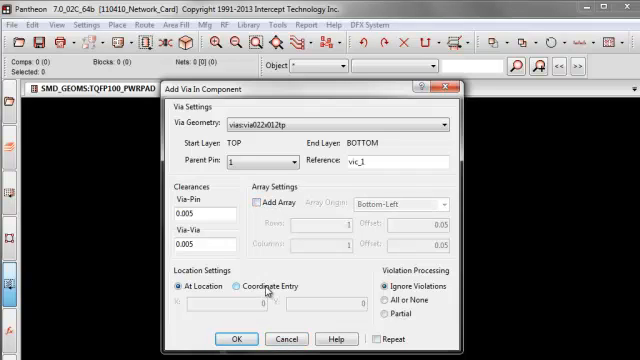
click(448, 124)
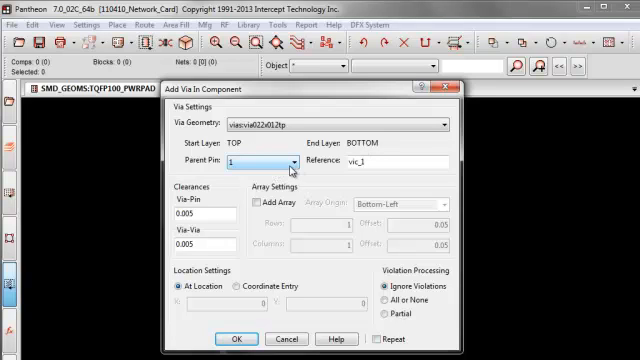
click(290, 162)
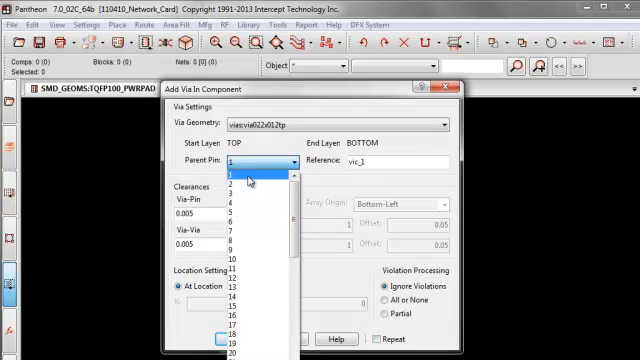
click(252, 176)
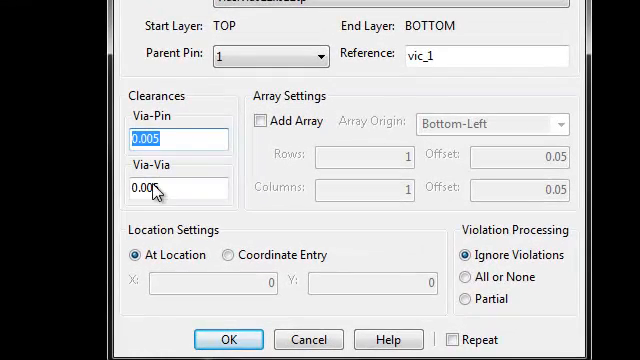
click(164, 132)
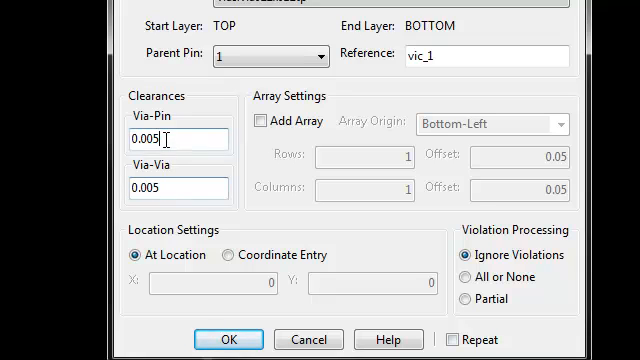
mouse_move(310, 144)
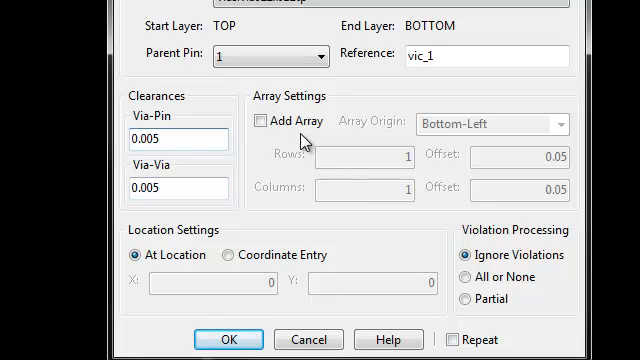
Enable the via array with Partial violation processing and At Location placement
click(258, 122)
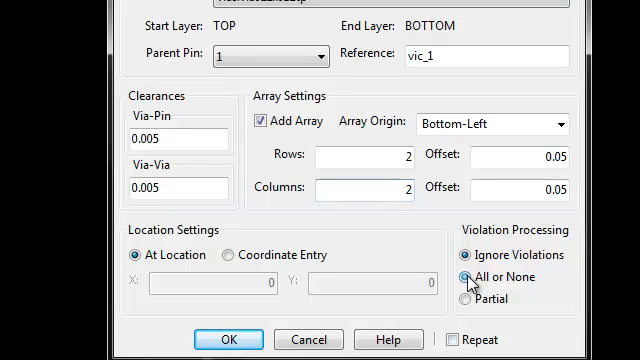
click(468, 278)
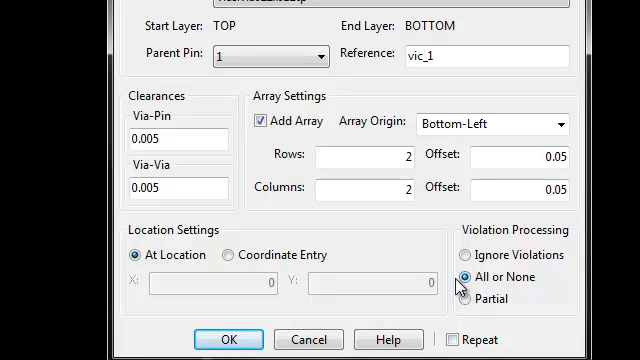
click(470, 300)
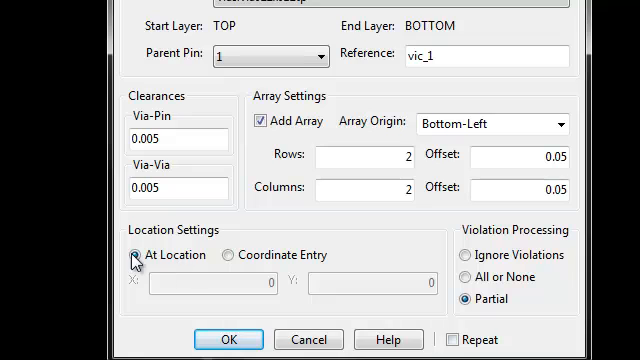
click(230, 256)
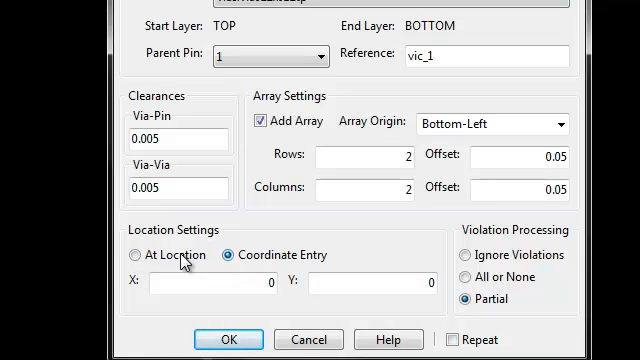
click(136, 256)
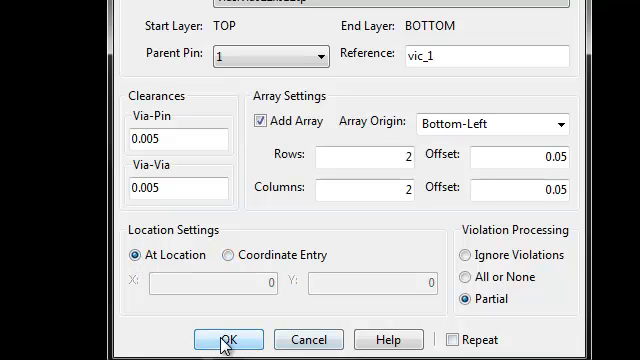
Confirm the settings to place the 2-by-2 via grid beside the centre pad
click(224, 340)
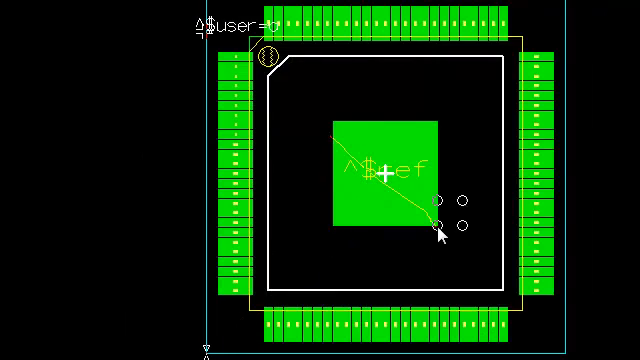
scroll(up, 3)
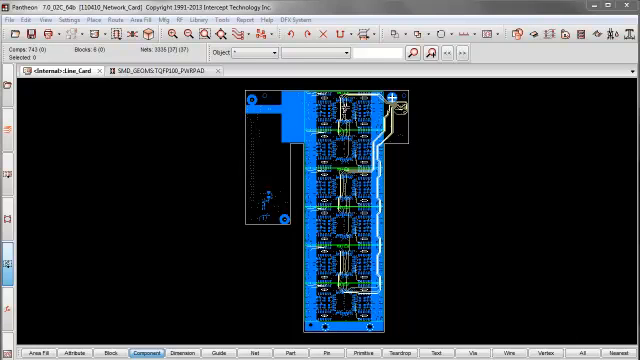
mouse_move(164, 202)
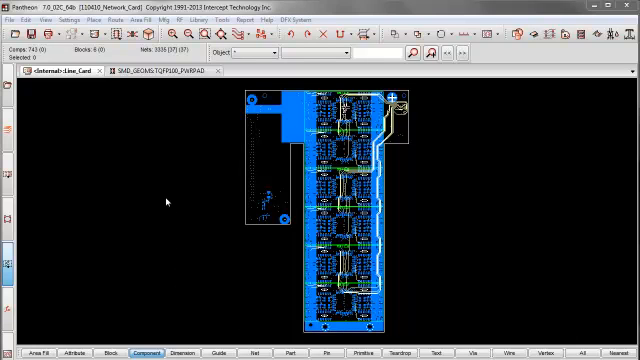
mouse_move(116, 18)
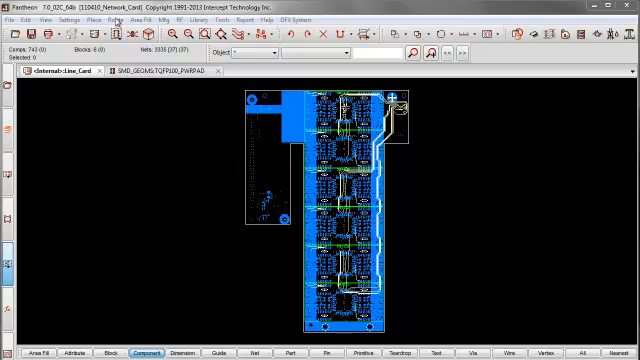
Start adding a via on the Ethernet Lines Card board from the Route menu
click(128, 18)
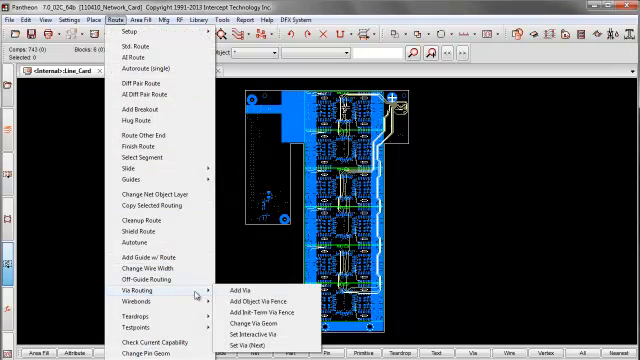
click(244, 286)
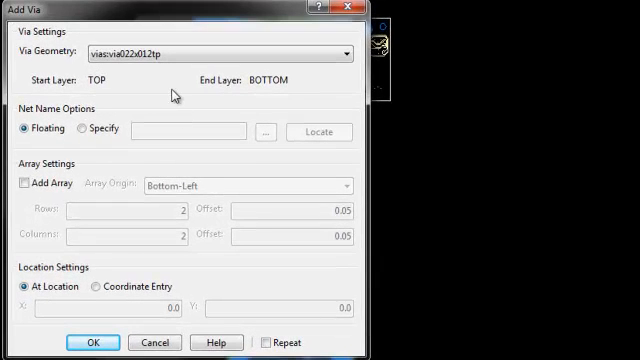
mouse_move(18, 158)
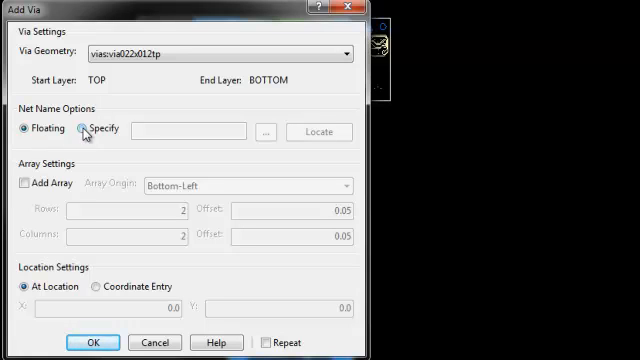
Assign the board via to the TRNST net via Specify and enable the array option
click(80, 132)
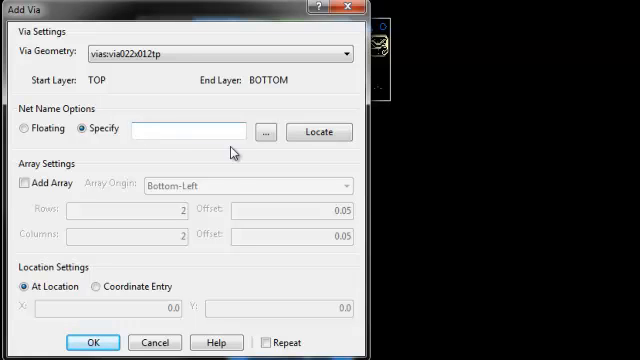
click(266, 132)
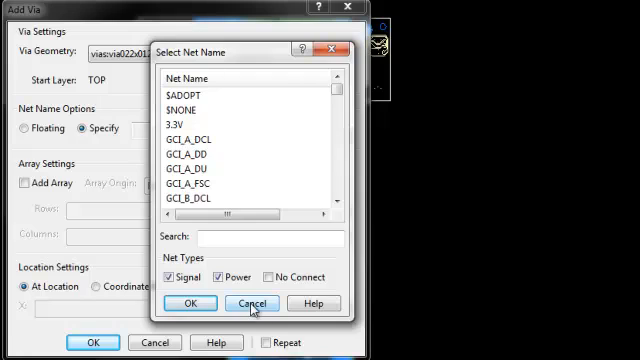
click(252, 304)
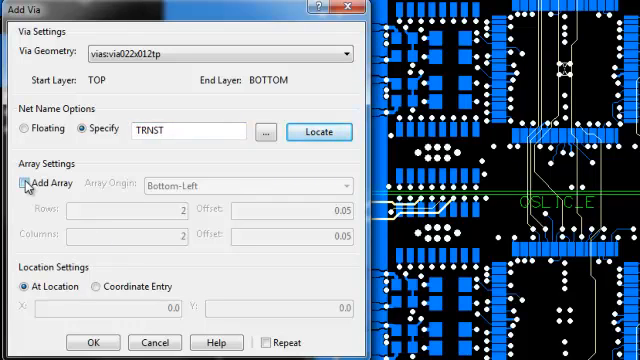
click(24, 184)
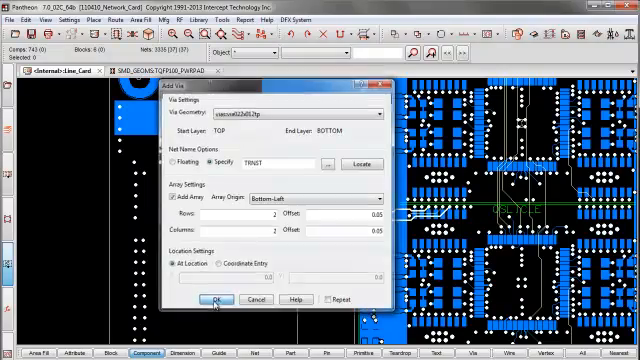
click(212, 300)
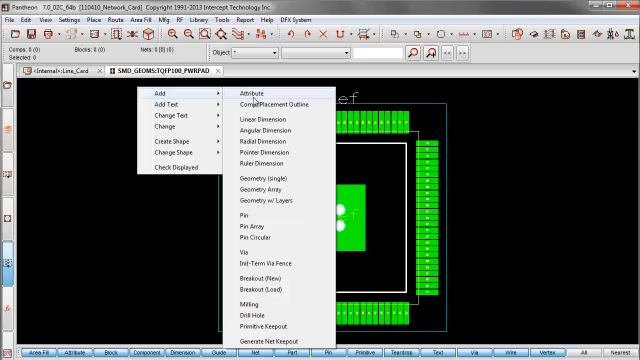
mouse_move(264, 264)
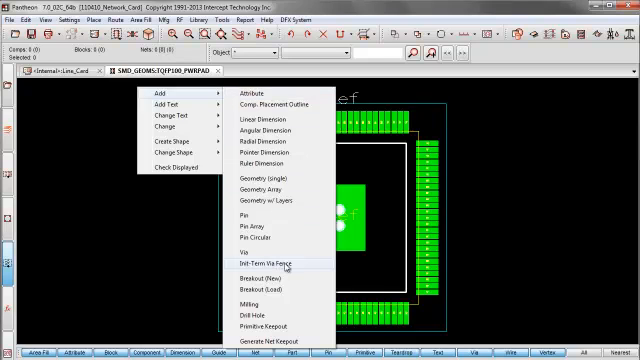
mouse_move(288, 264)
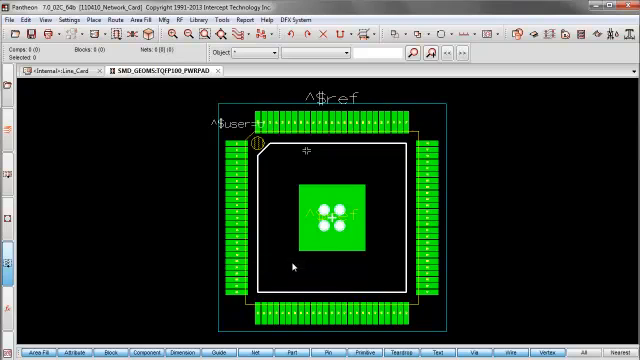
mouse_move(268, 160)
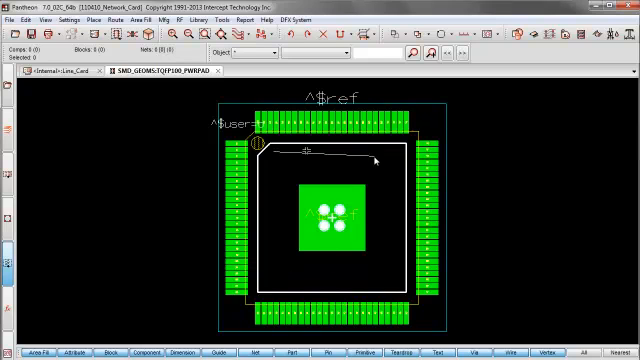
mouse_move(392, 160)
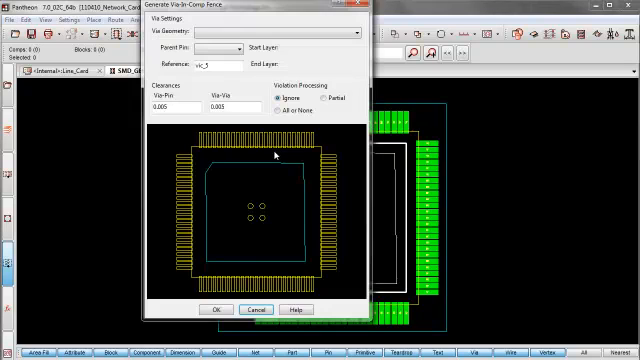
Choose the via geometry, name it vic_1, set Partial processing and generate the via ring
drag(240, 8, 280, 22)
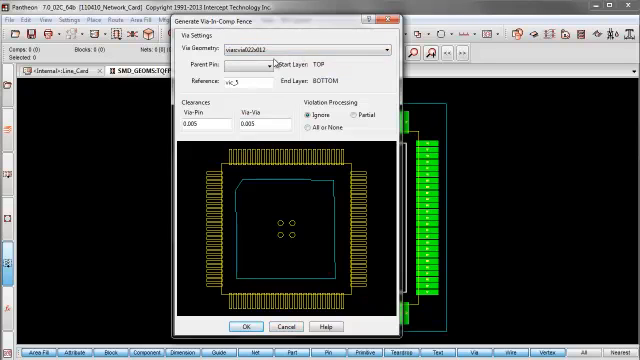
click(270, 62)
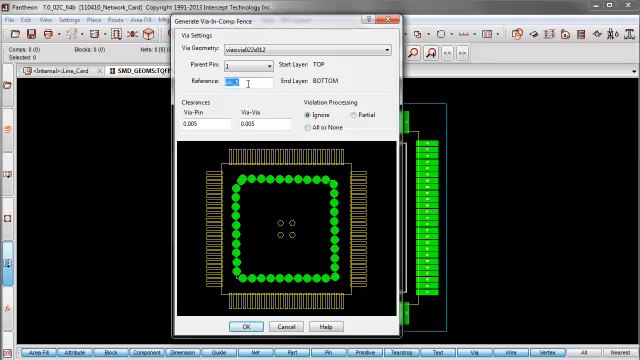
text(vic_1)
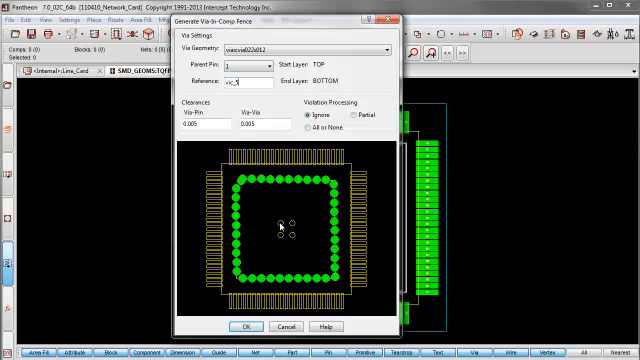
mouse_move(268, 212)
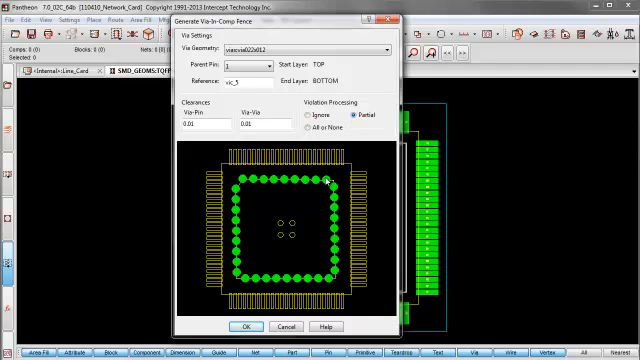
mouse_move(328, 186)
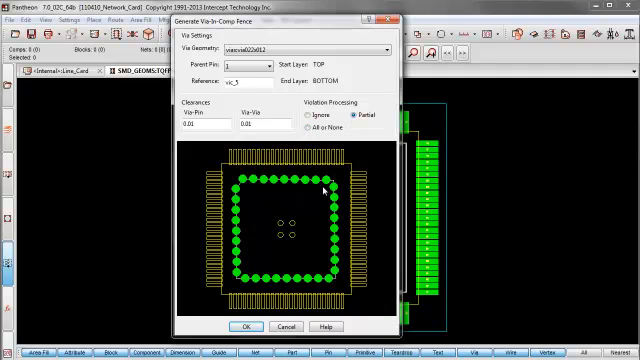
click(240, 328)
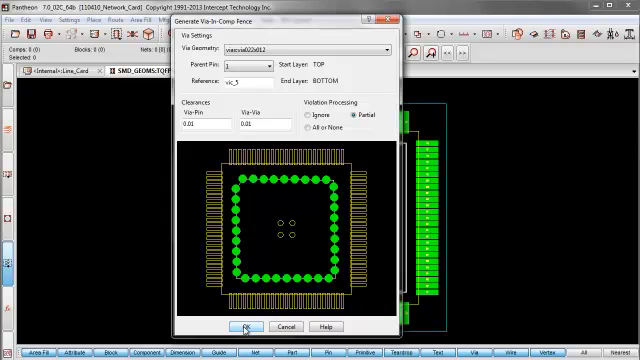
click(240, 328)
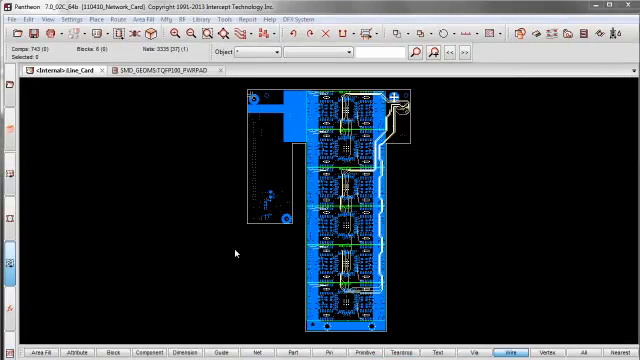
mouse_move(216, 236)
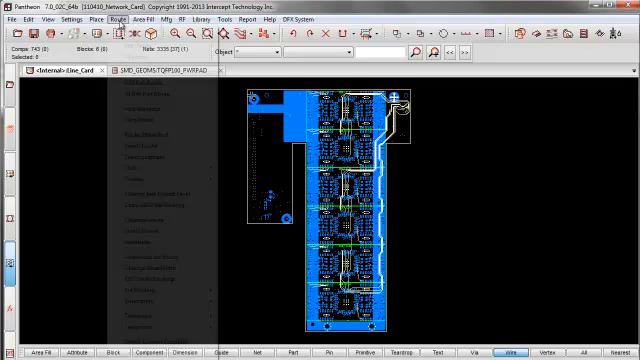
Bring up the Generate Via Fence dialog from Route > Via Routing
click(96, 18)
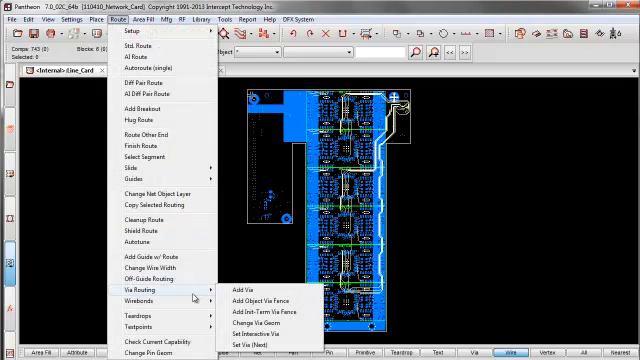
mouse_move(270, 314)
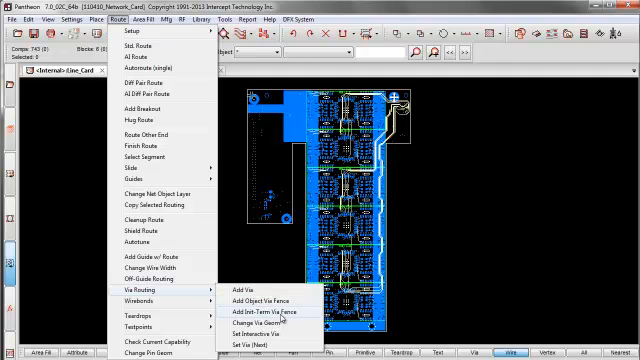
click(262, 312)
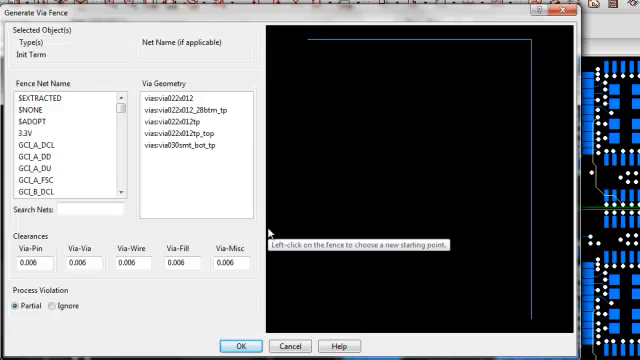
mouse_move(328, 76)
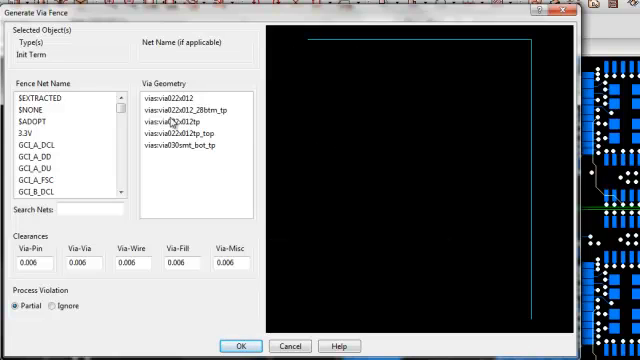
mouse_move(56, 204)
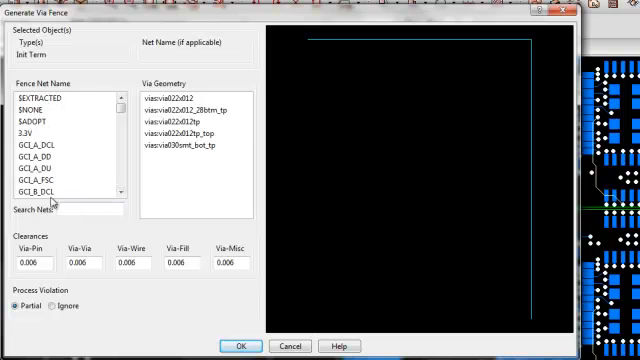
Search the net list for TRNST, select the net and generate the fence along the line
click(90, 210)
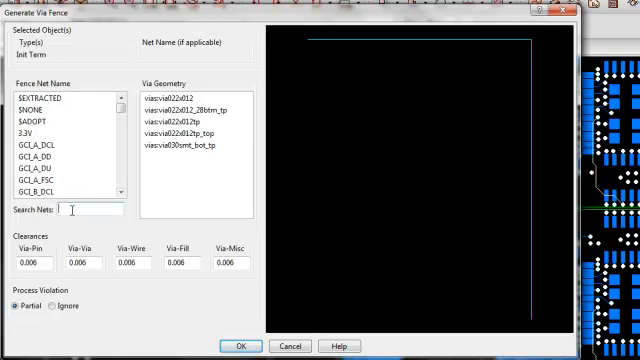
text(TRNST)
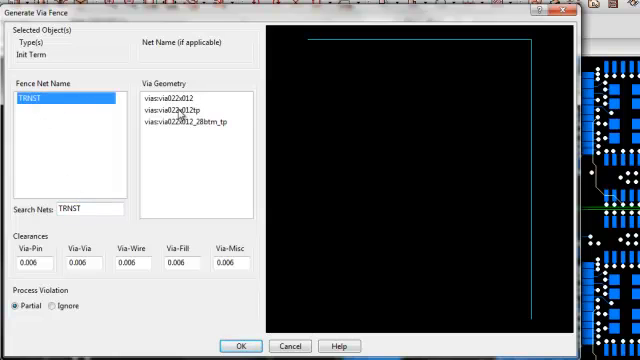
mouse_move(168, 136)
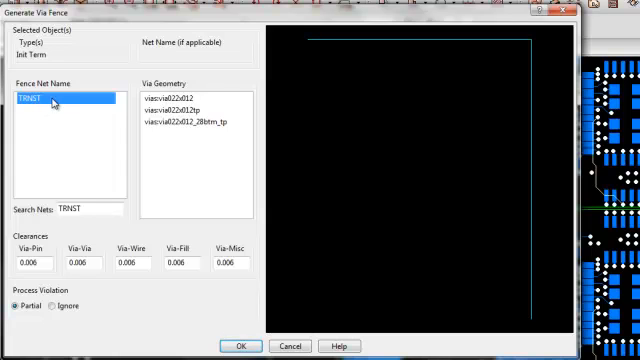
click(180, 100)
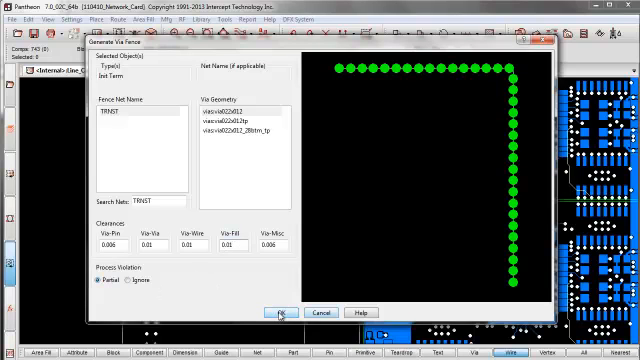
click(280, 312)
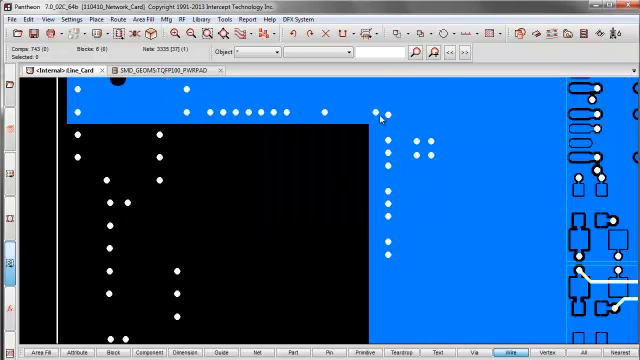
mouse_move(384, 272)
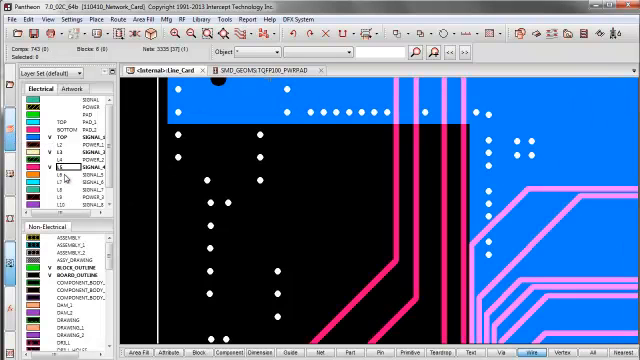
Switch from the network card board to the motor board design
click(64, 196)
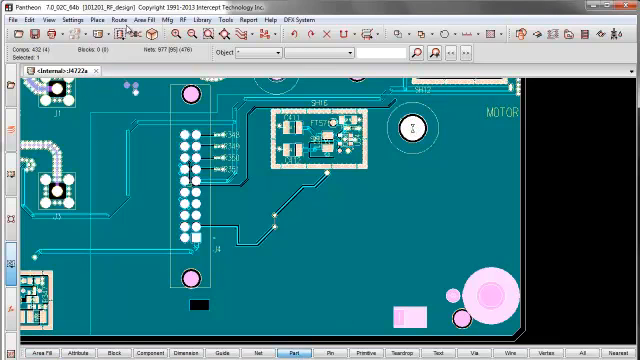
Start a via fence for the round pad and set it to Exterior placement
click(92, 18)
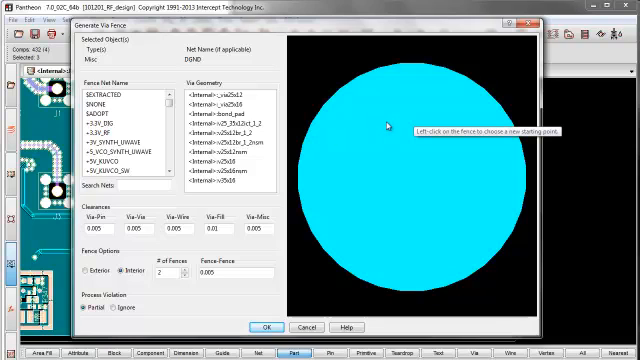
mouse_move(256, 96)
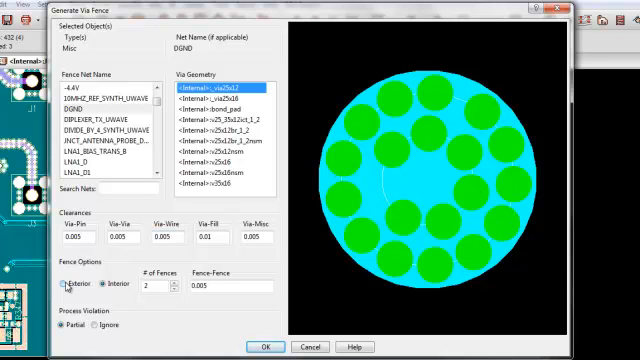
click(66, 288)
text(0.01)
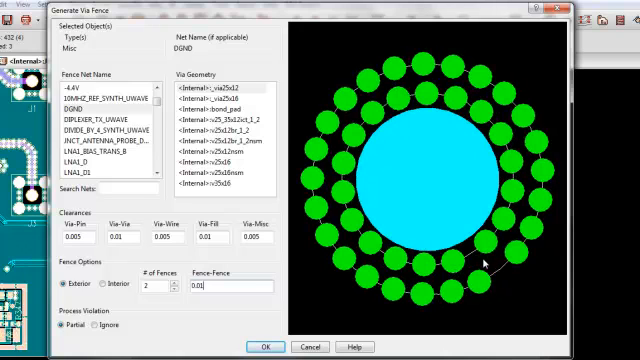
mouse_move(512, 272)
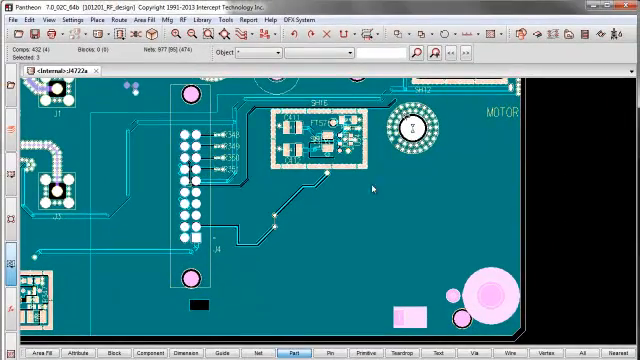
Display the ground copper layer, select its area fill and reach the Route menu
click(410, 130)
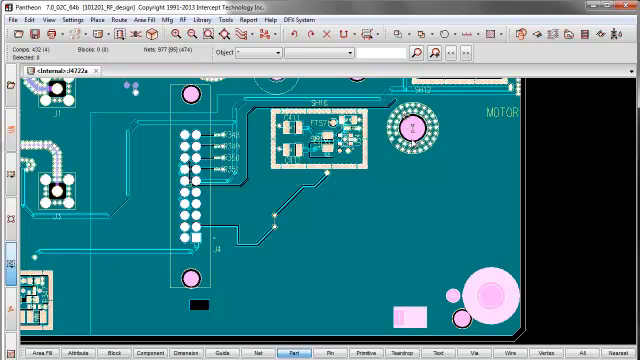
mouse_move(428, 184)
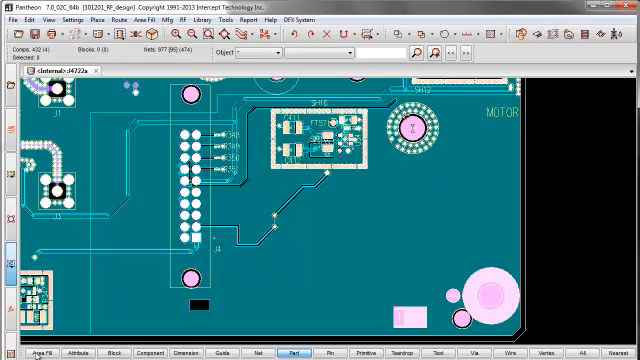
click(26, 352)
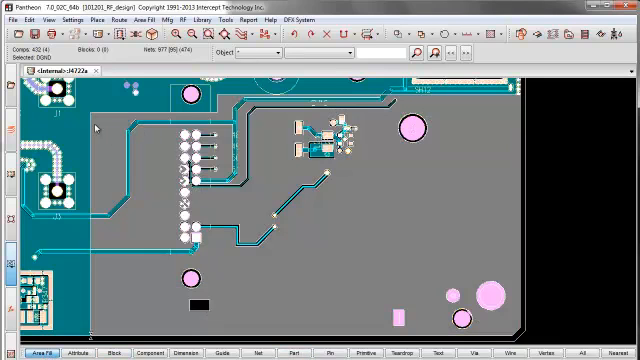
click(102, 20)
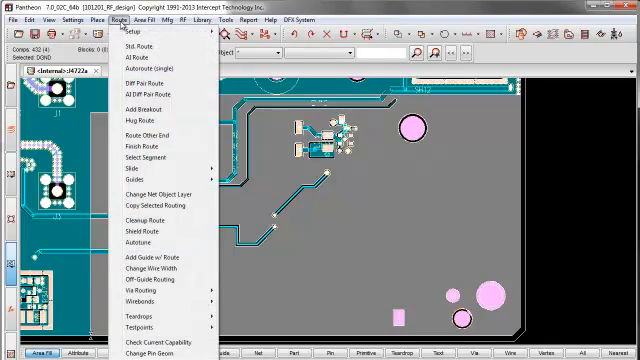
Generate a DGND via fence for the copper area with 0.025 pitch and confirm it
click(136, 292)
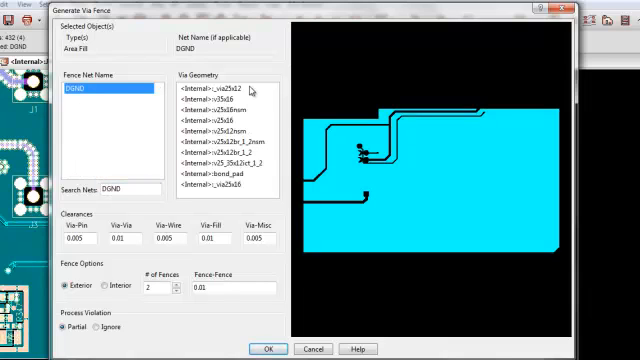
click(210, 90)
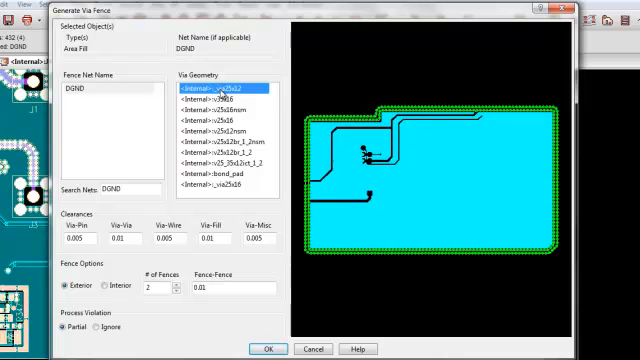
mouse_move(308, 184)
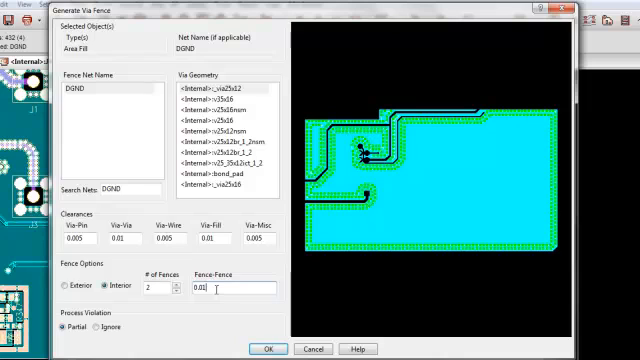
text(0.025)
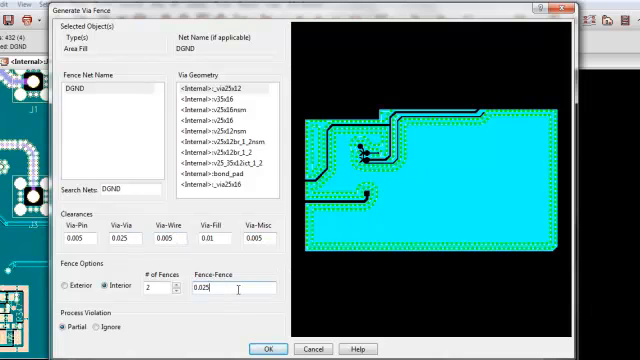
mouse_move(344, 164)
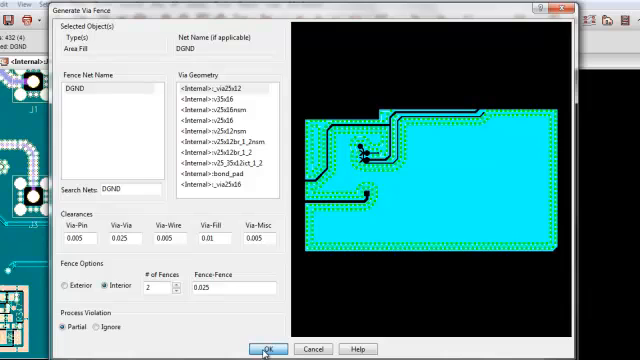
click(266, 348)
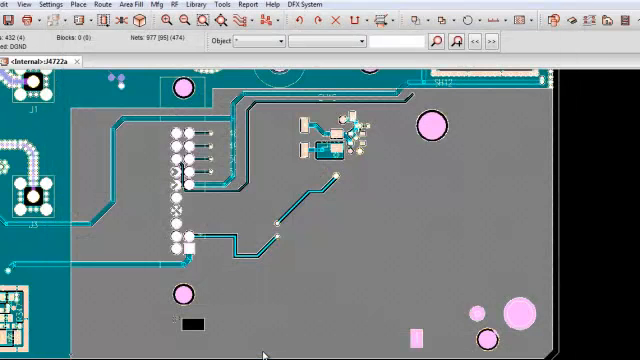
mouse_move(284, 296)
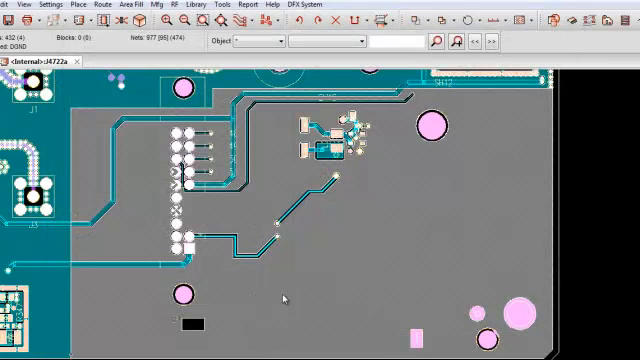